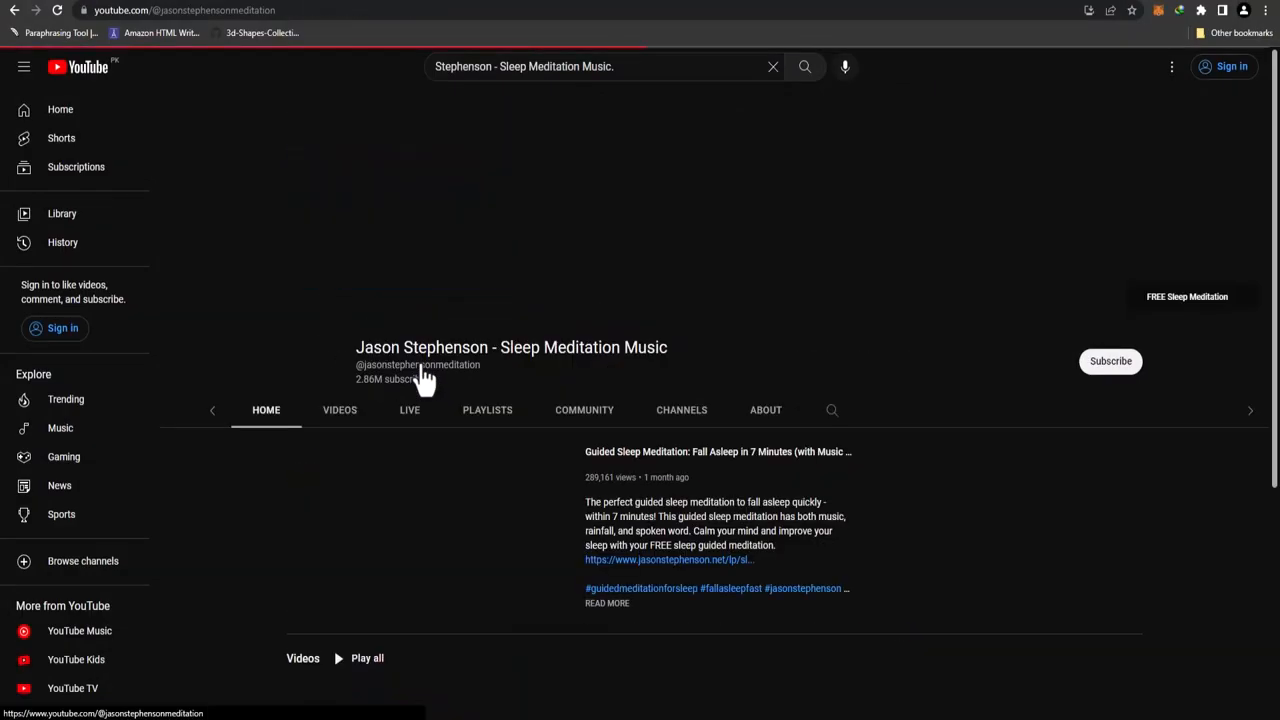
Step: Browse Jason Stephenson's video grid, then view the channel's About description and stats
click(339, 410)
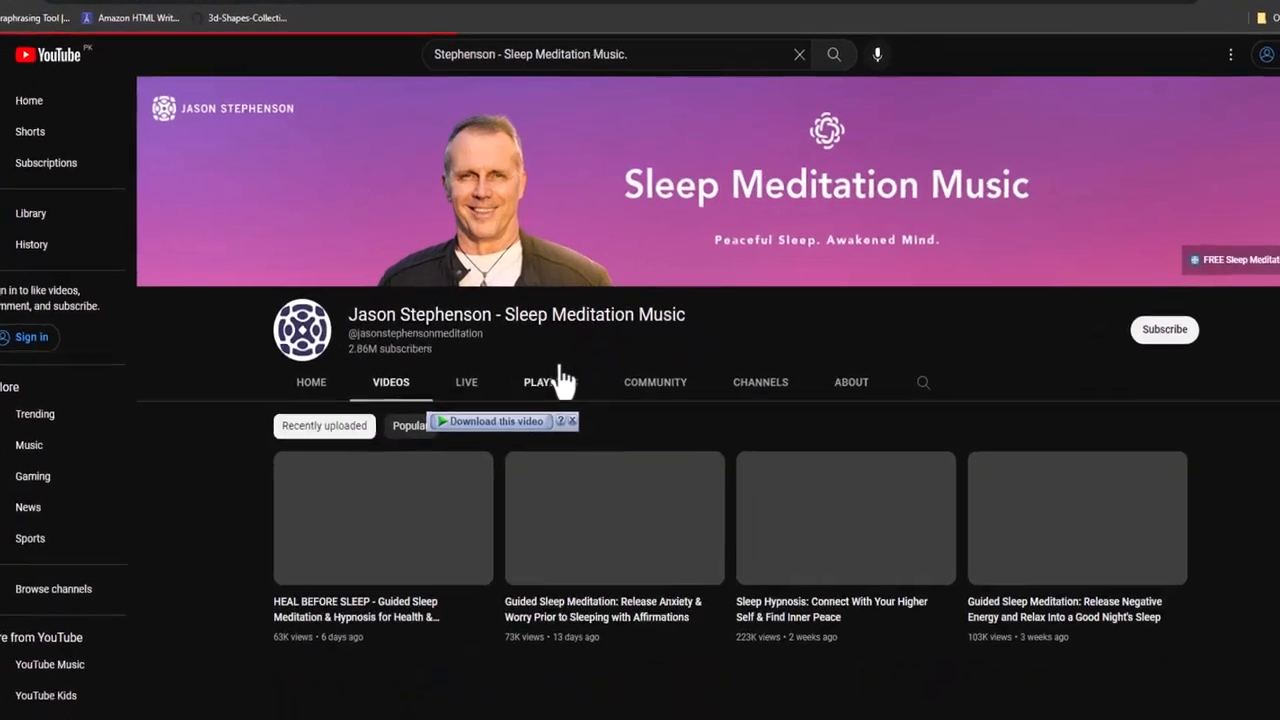
scroll(down, 3)
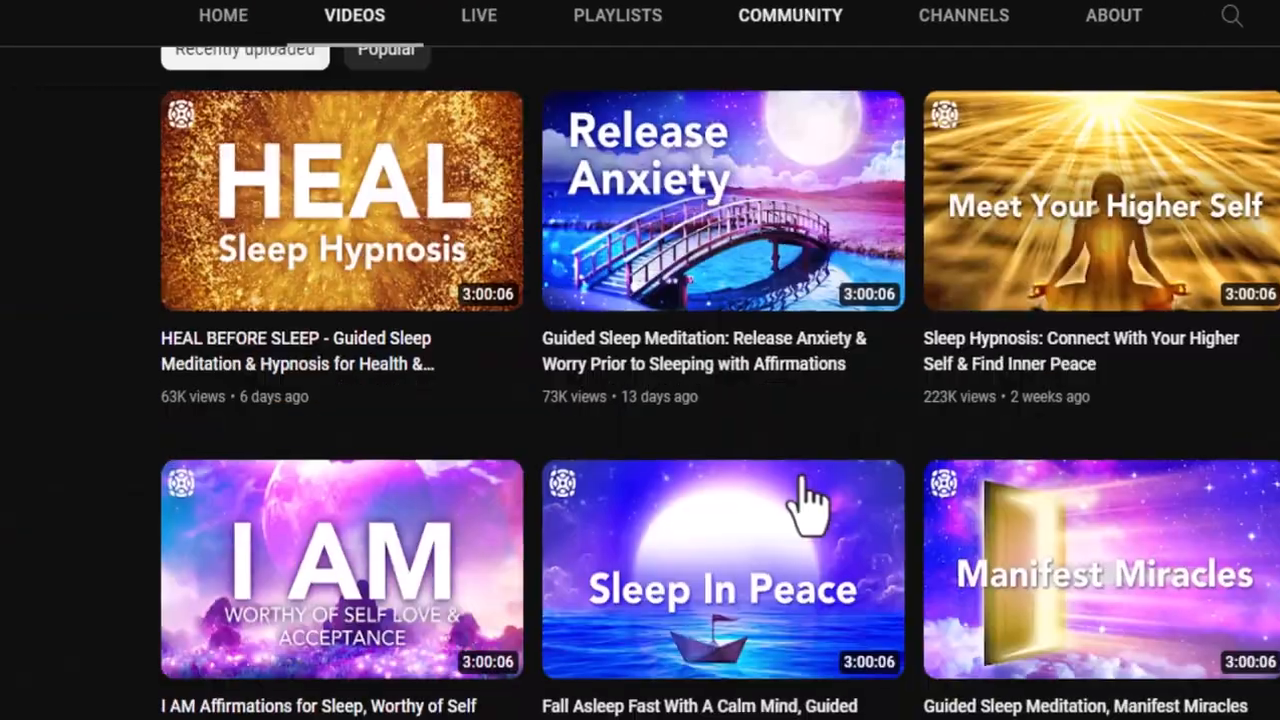
scroll(up, 3)
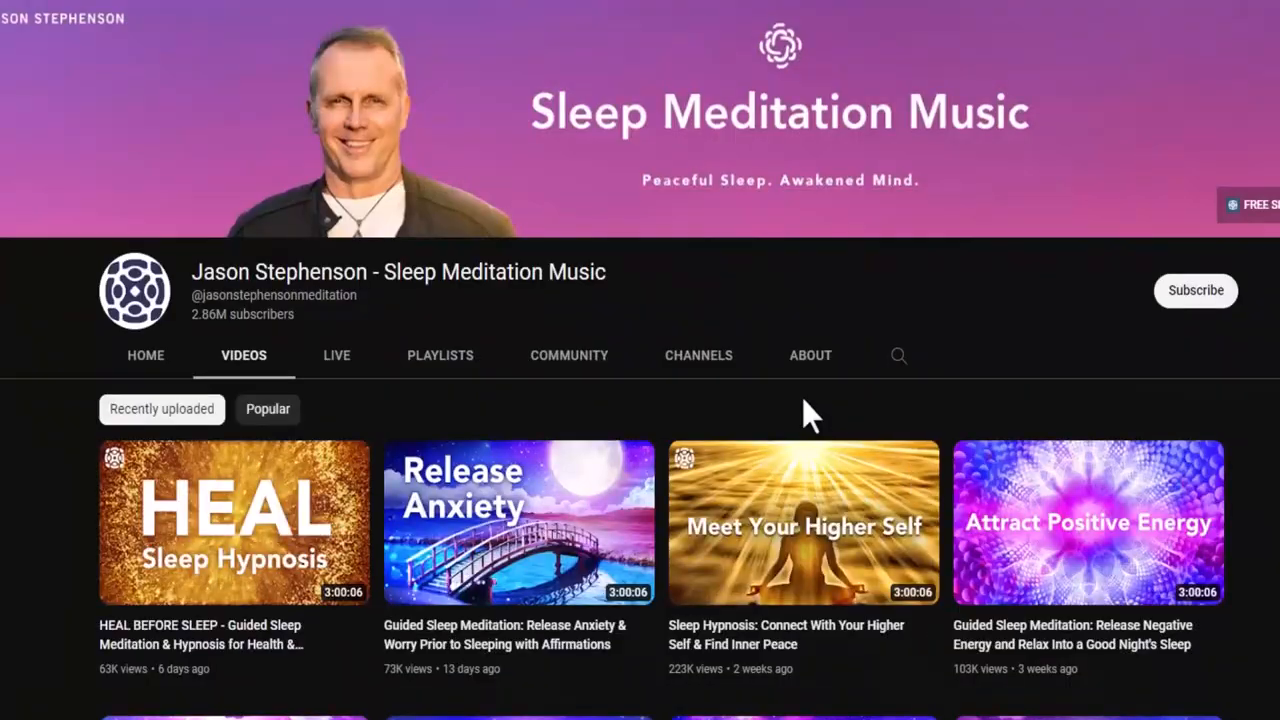
click(810, 355)
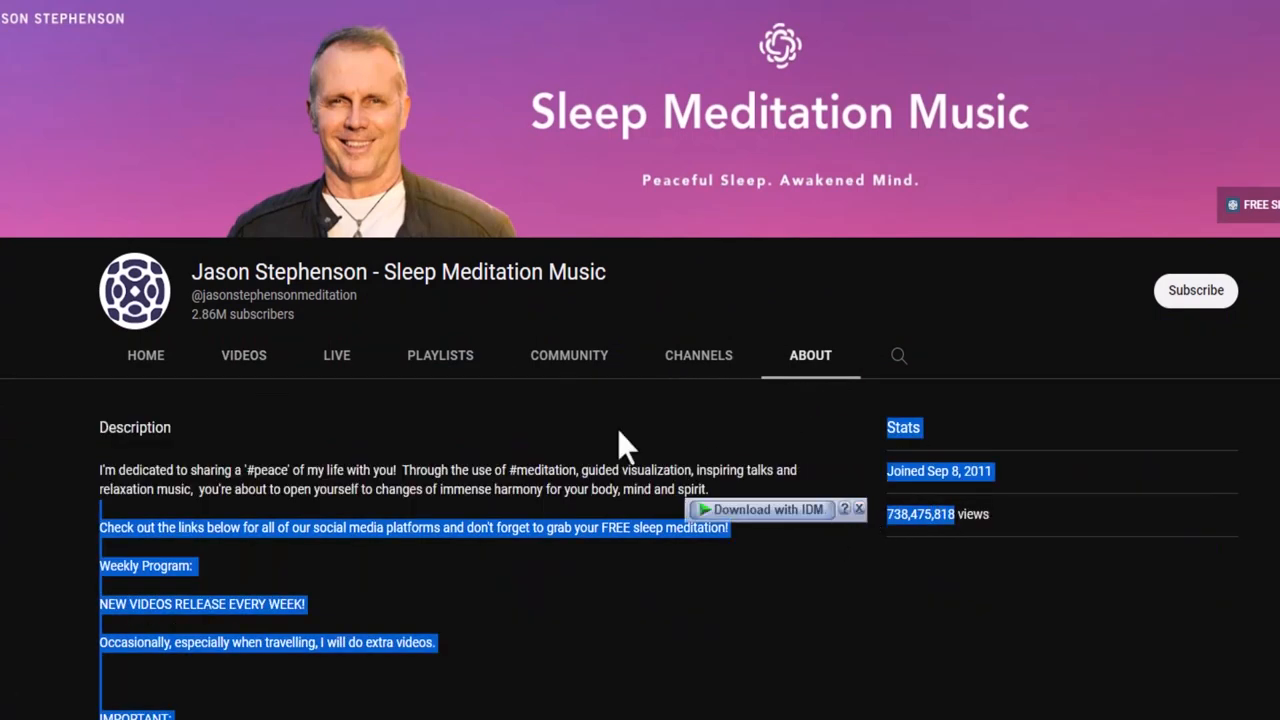
mouse_move(569, 355)
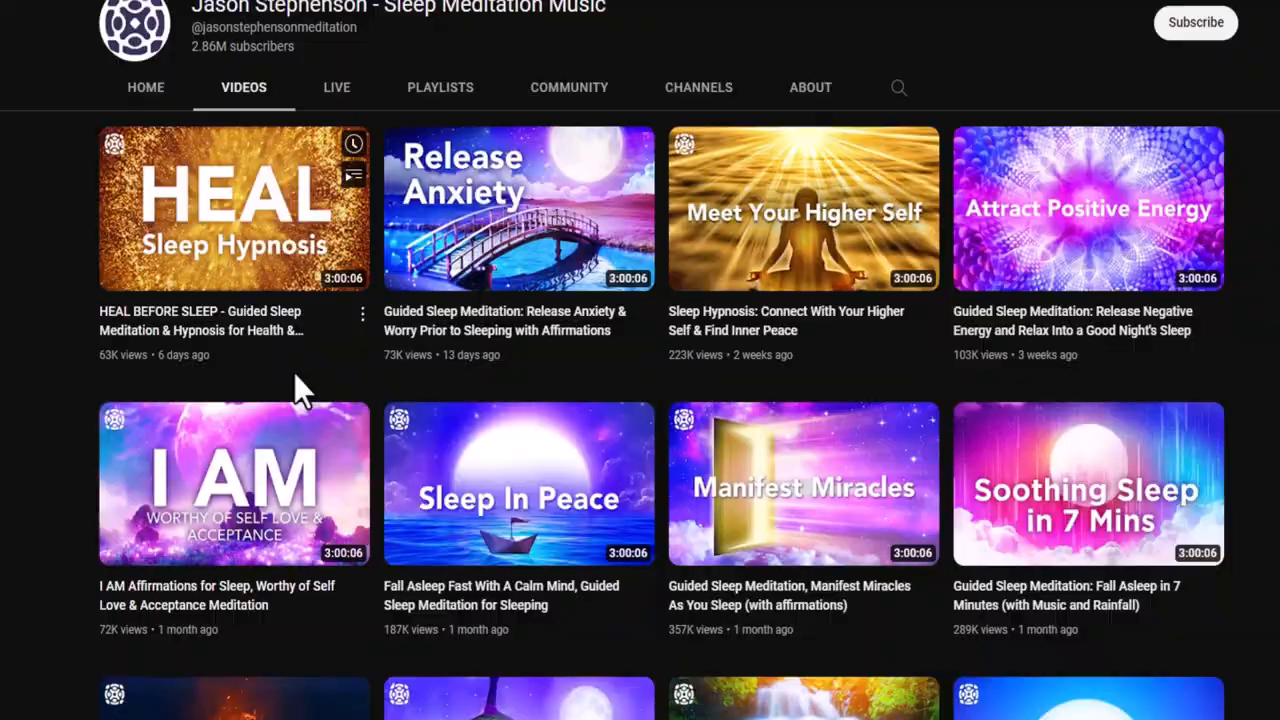
scroll(down, 3)
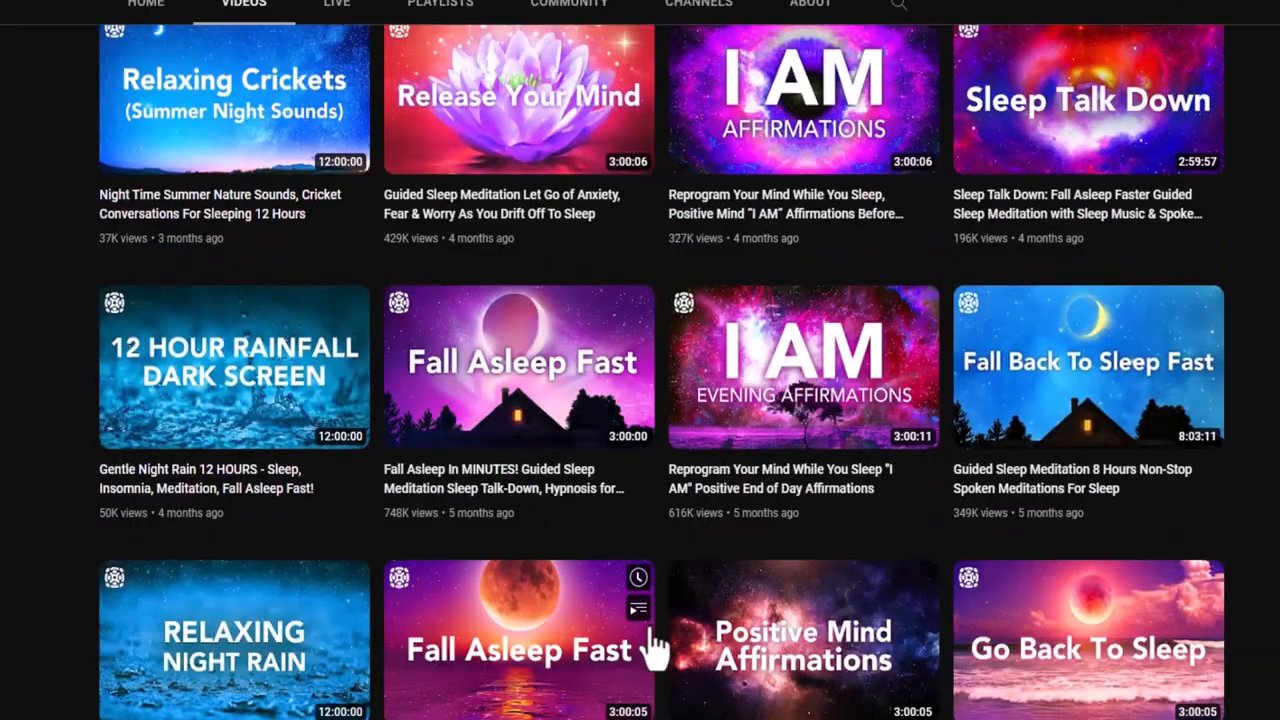
mouse_move(410, 685)
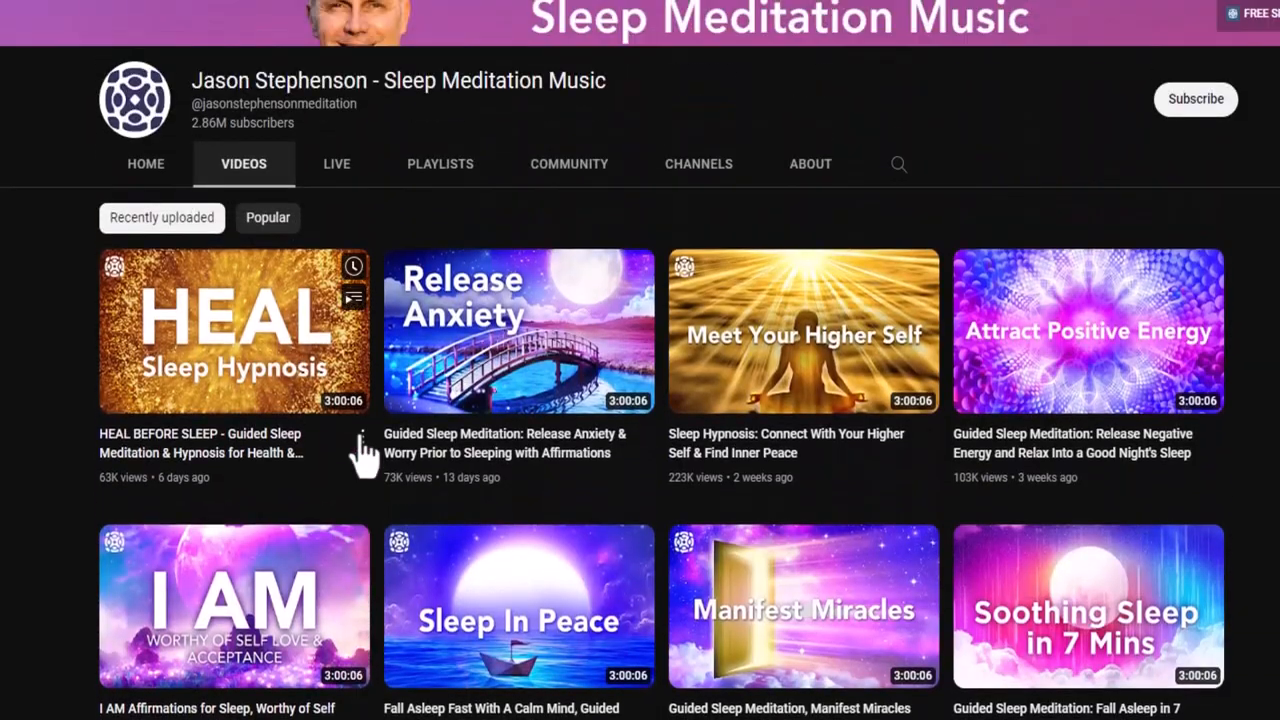
scroll(down, 3)
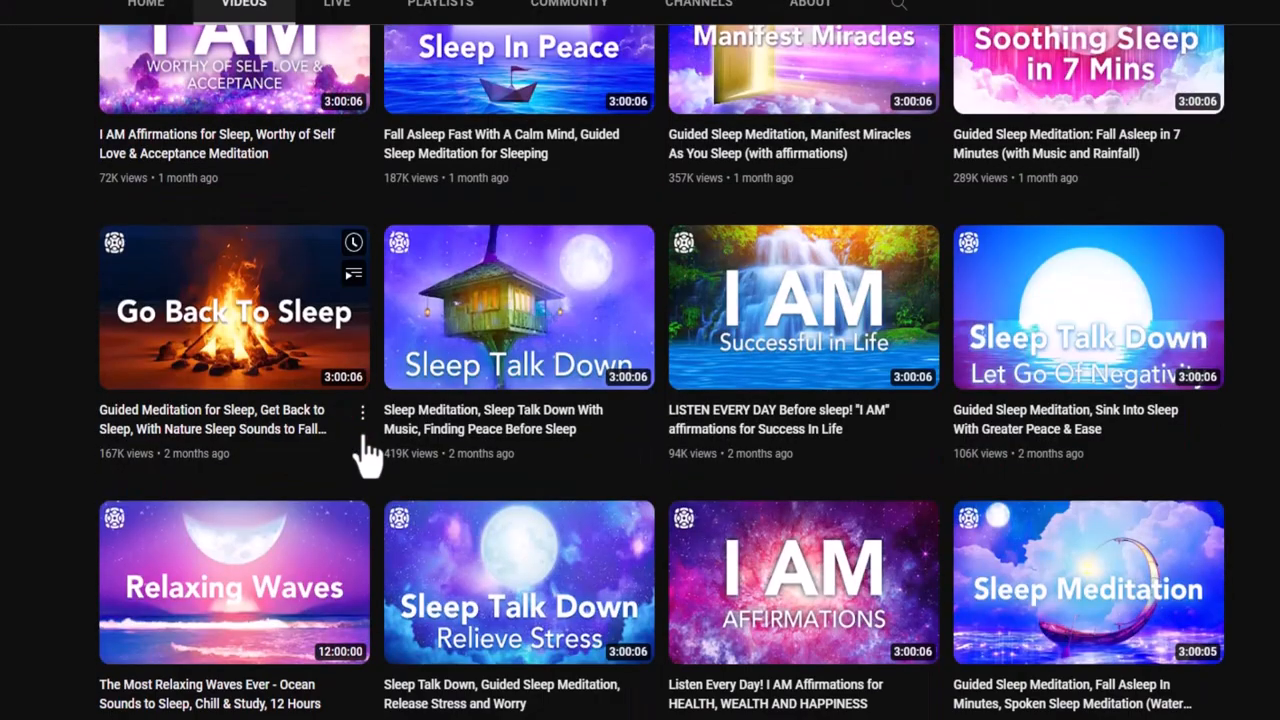
scroll(down, 3)
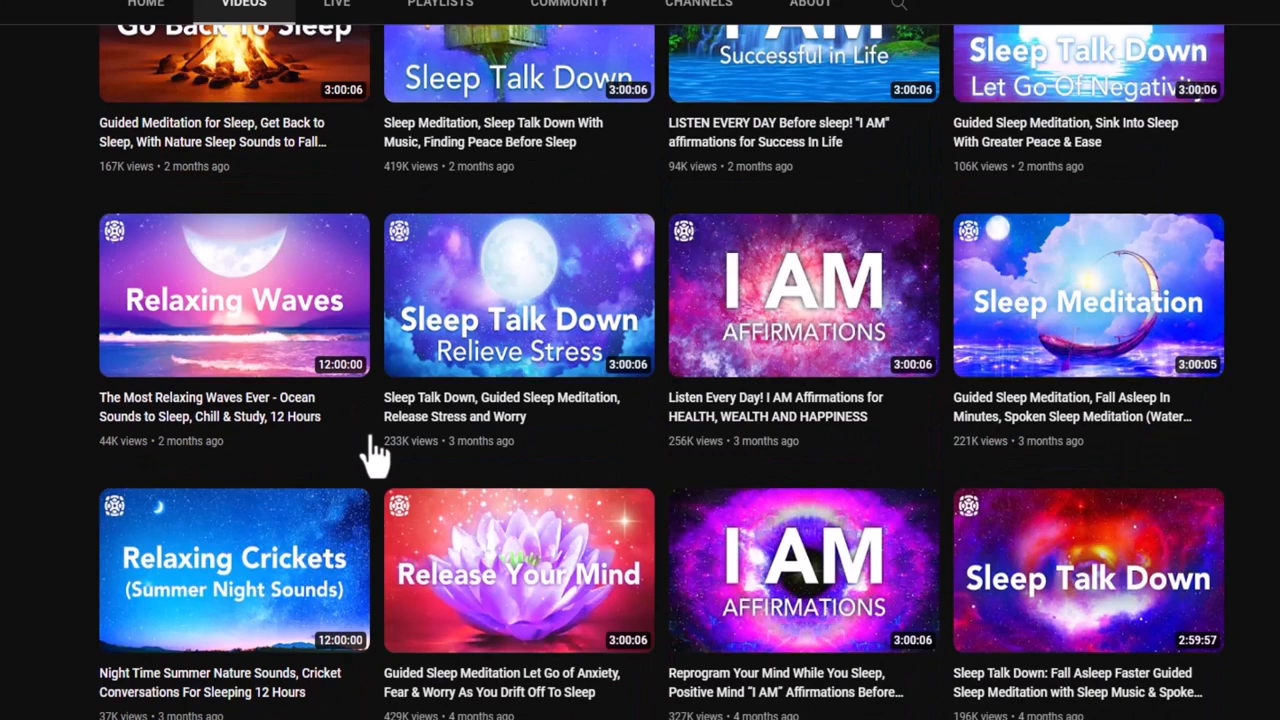
scroll(up, 3)
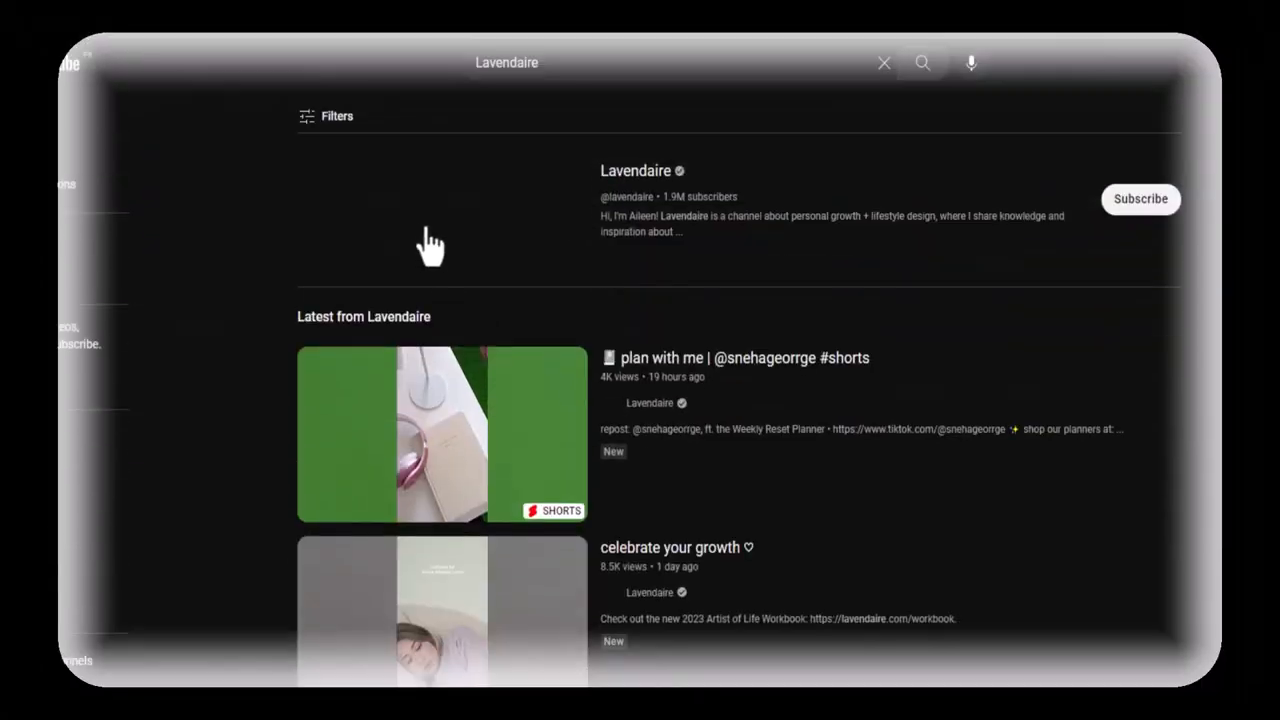
click(635, 170)
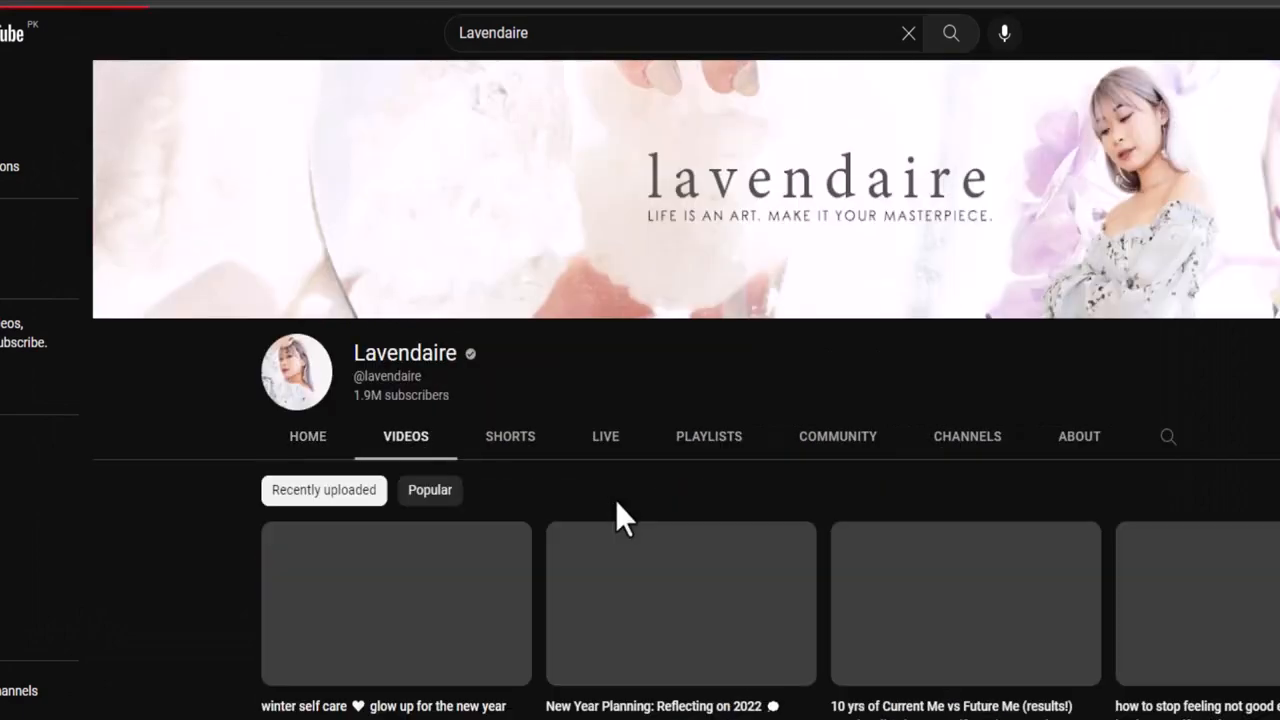
scroll(down, 3)
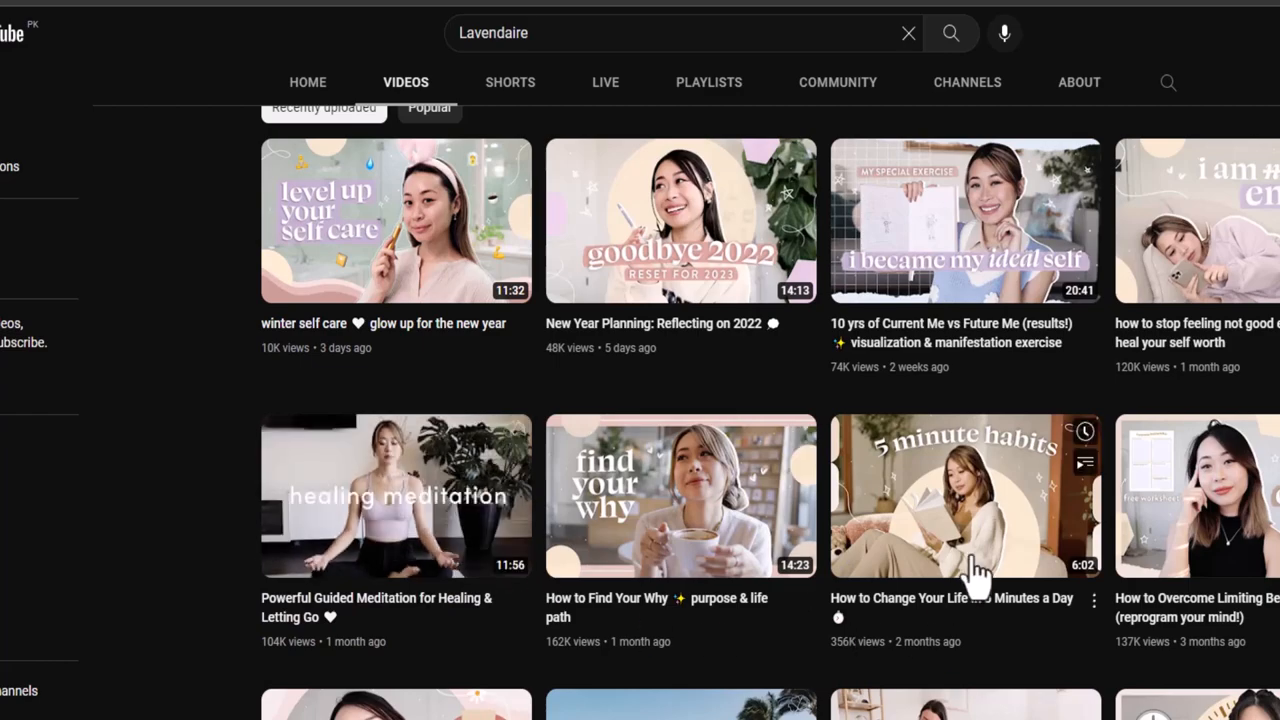
scroll(down, 3)
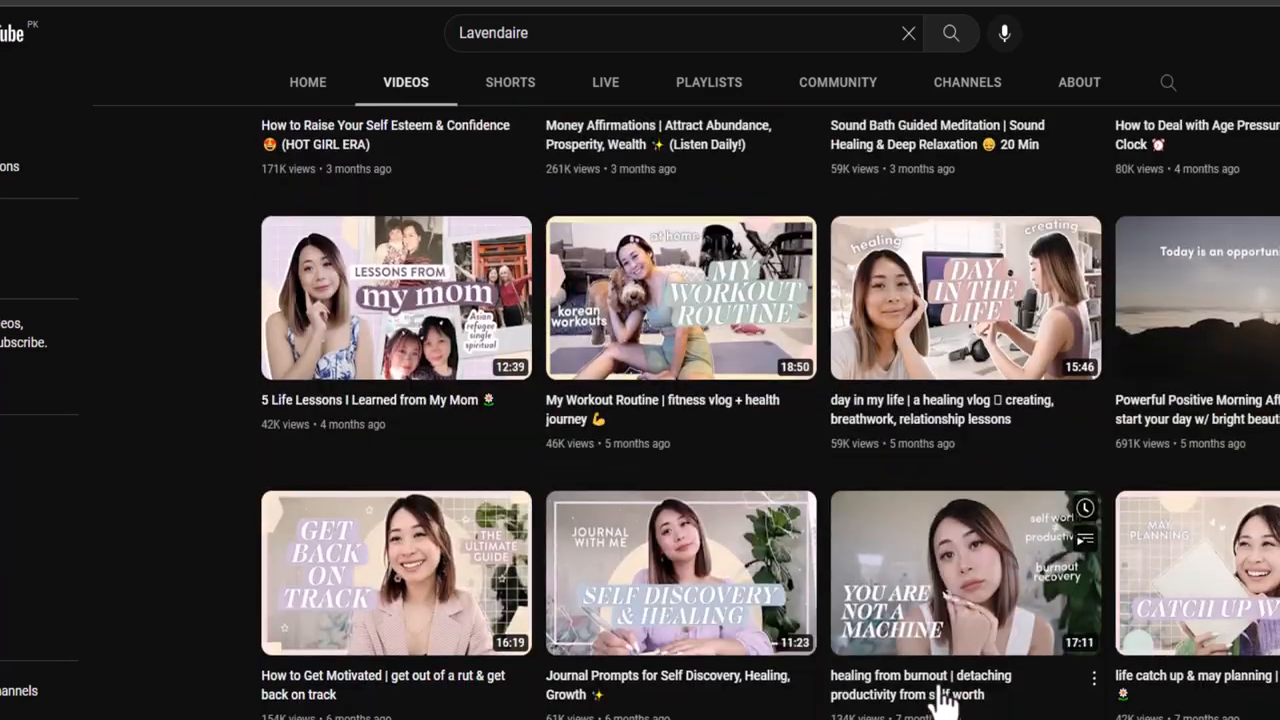
scroll(up, 3)
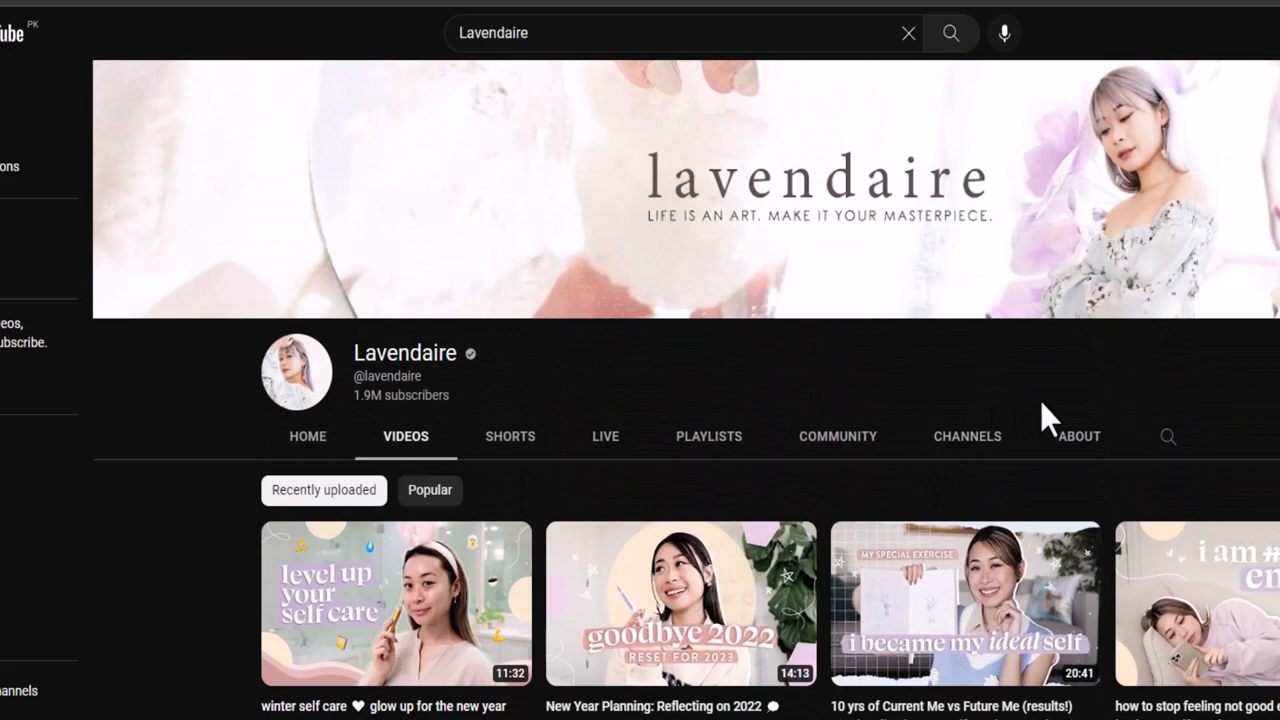